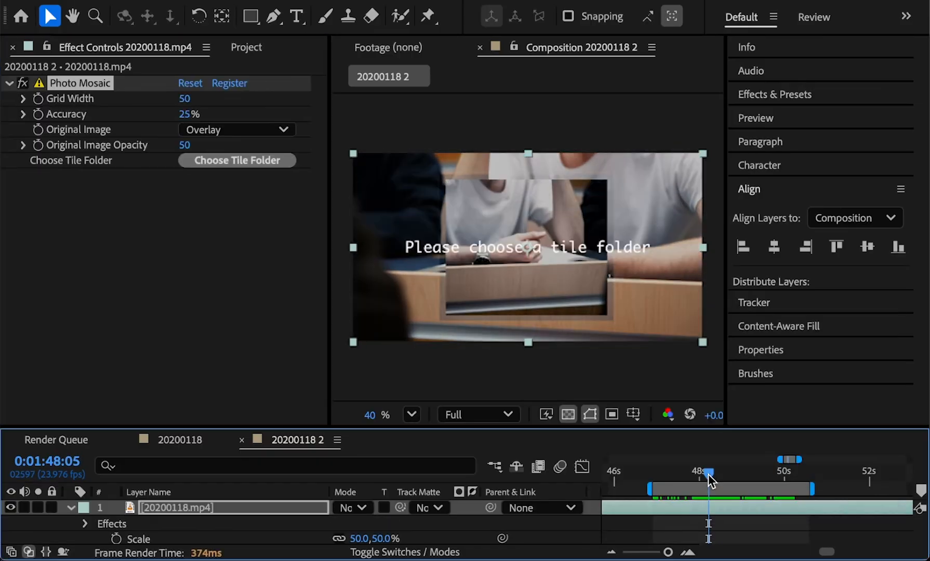
- Choose the sample image folder as the Photo Mosaic tile folder
{"action": "left_click", "coordinate": [237, 160]}
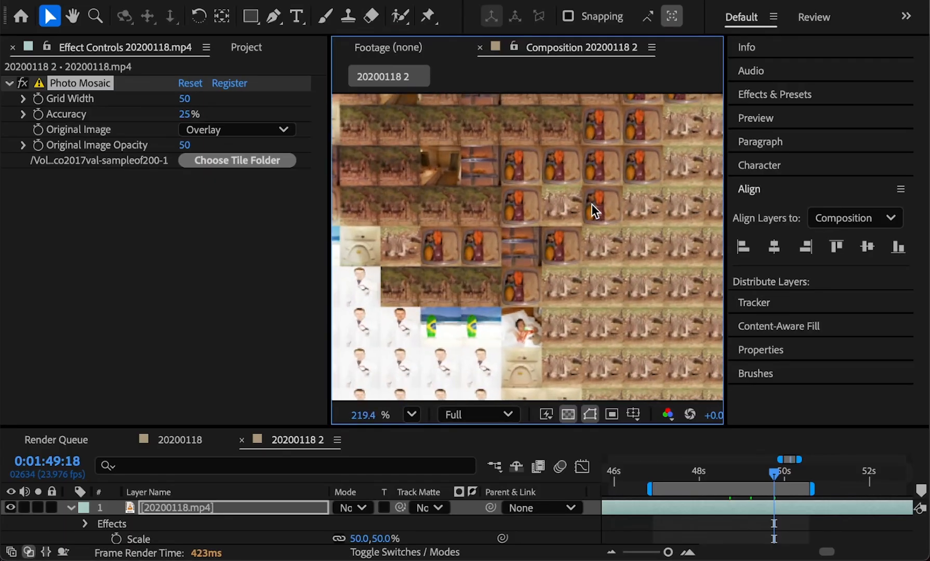
- Enter a Grid Width value, typing 150, then re-edit the field
{"action": "left_click", "coordinate": [191, 99]}
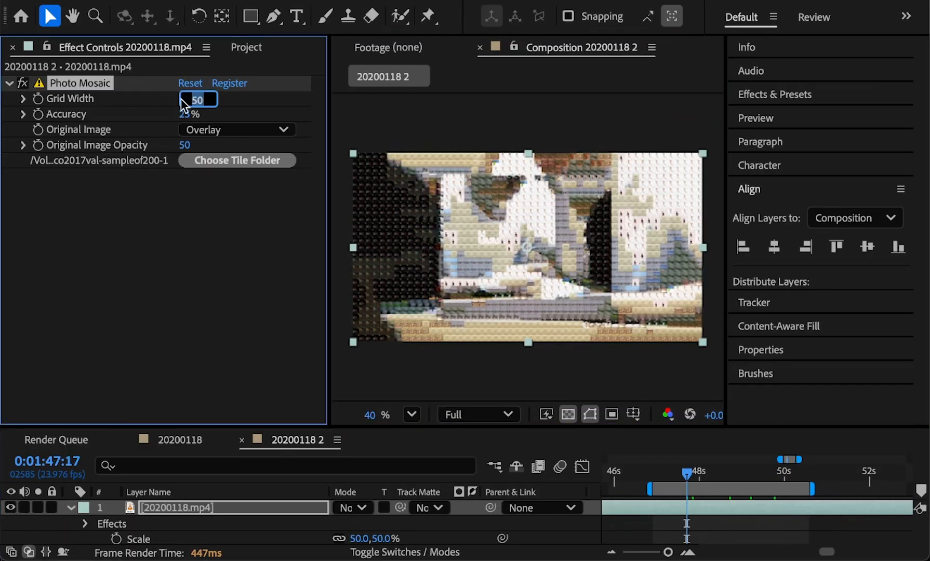
{"action": "type", "text": "150"}
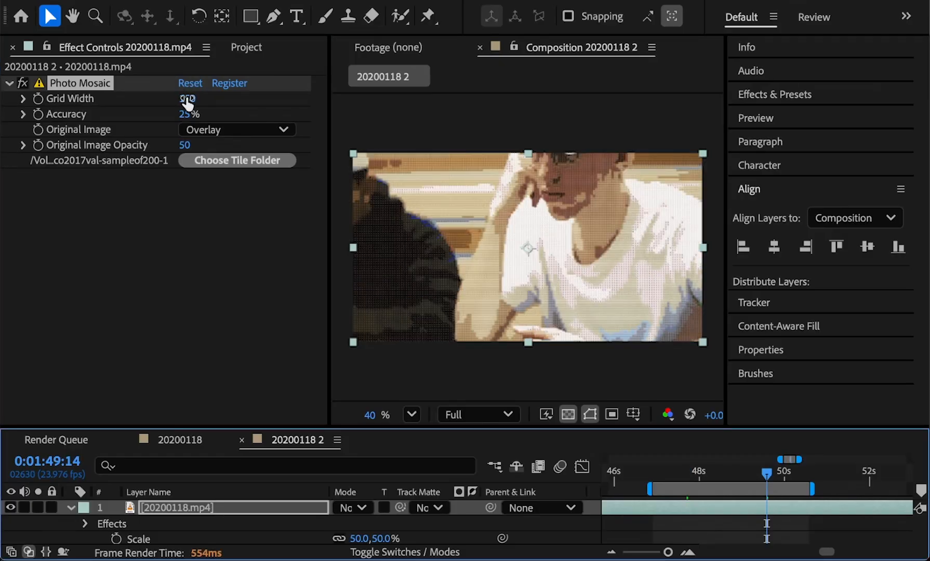
{"action": "left_click", "coordinate": [186, 99]}
{"action": "type", "text": "110"}
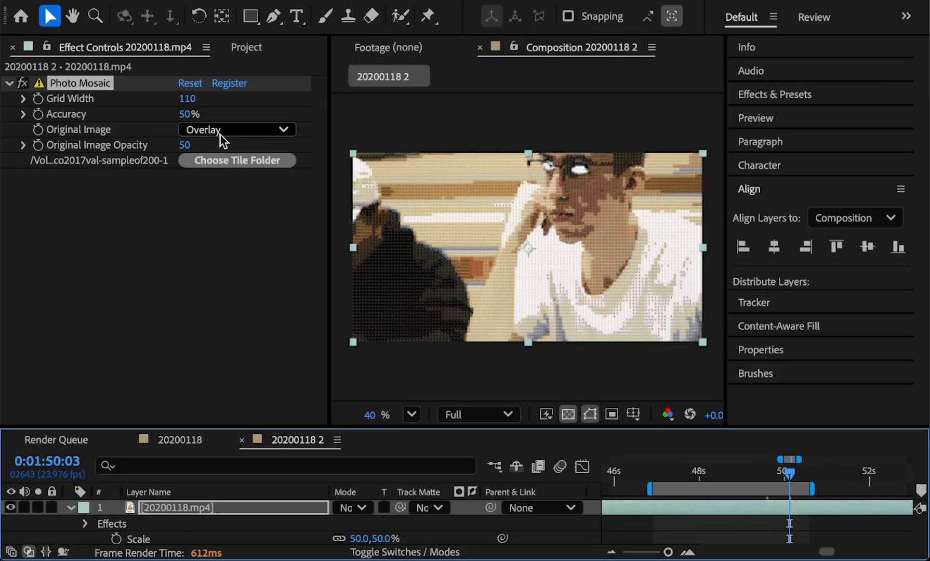
{"action": "mouse_move", "coordinate": [200, 134]}
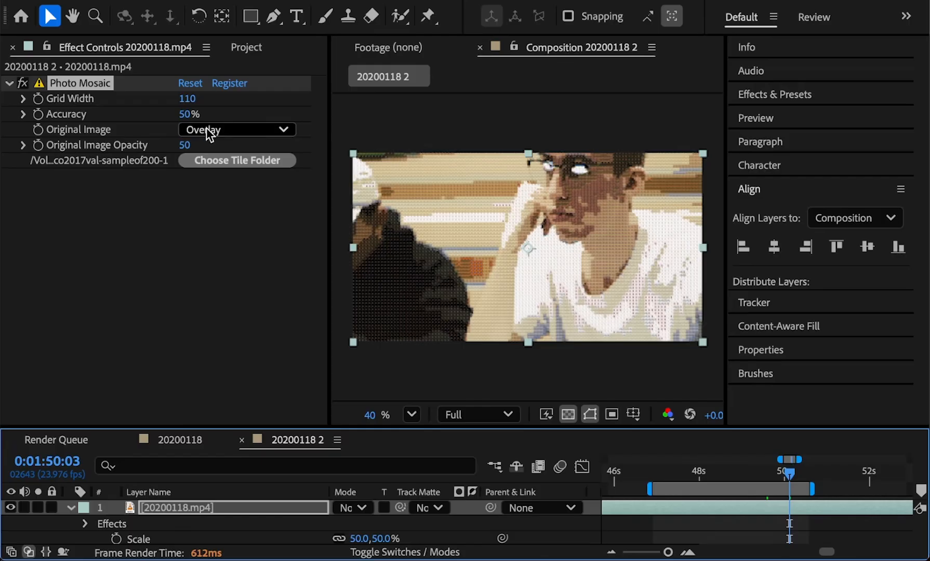
- Switch the Original Image mode to On Top, then to Add
{"action": "left_click", "coordinate": [236, 130]}
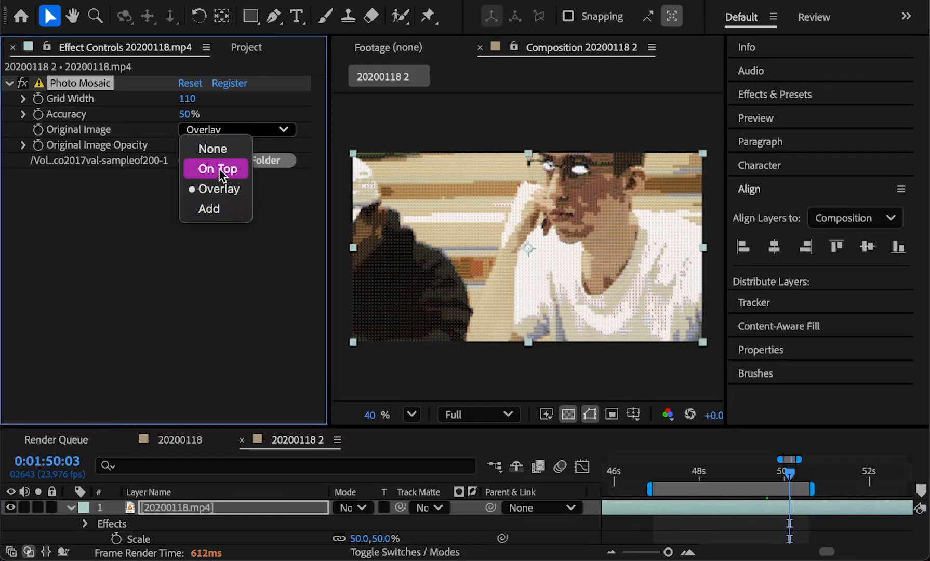
{"action": "left_click", "coordinate": [217, 169]}
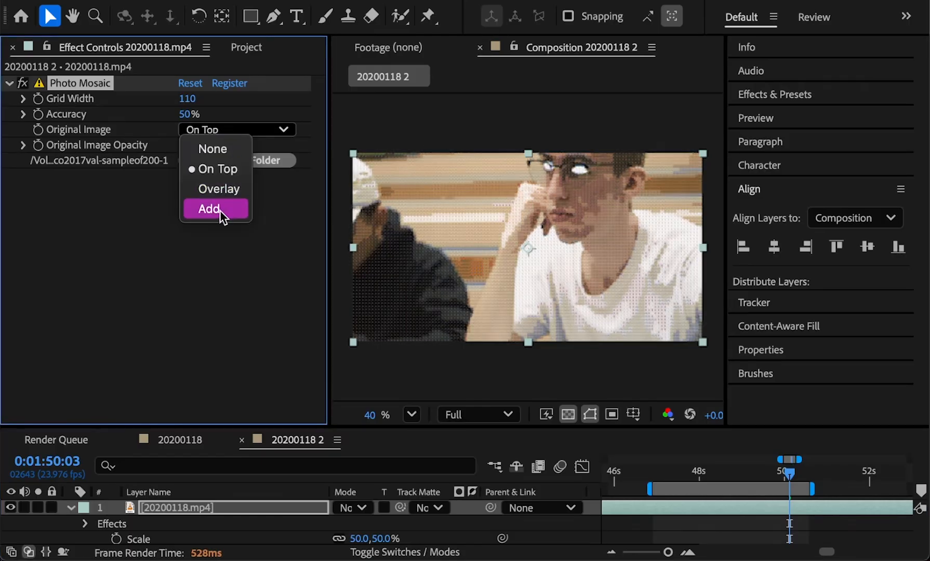
{"action": "left_click", "coordinate": [210, 209]}
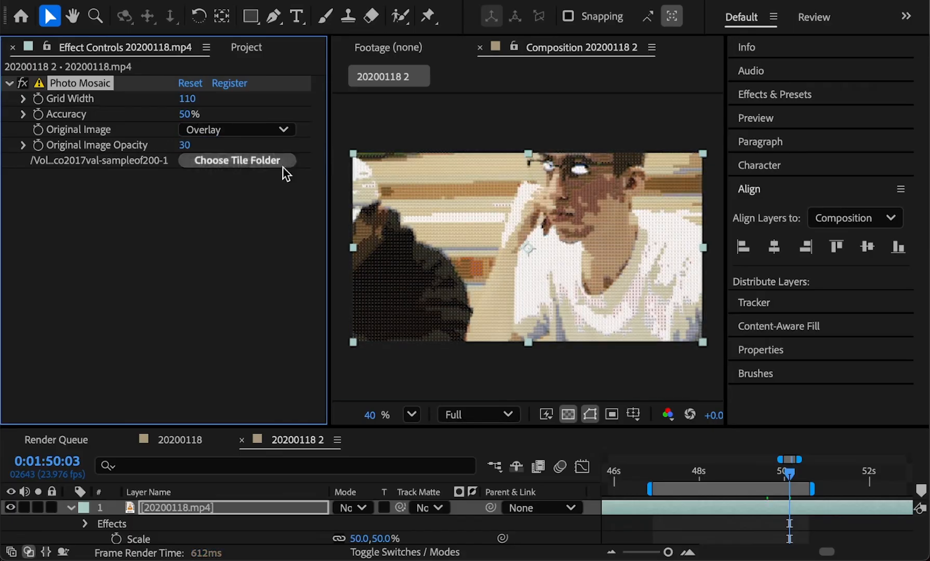
- Scrub the timeline to preview the mosaic at a later frame
{"action": "left_click", "coordinate": [704, 475]}
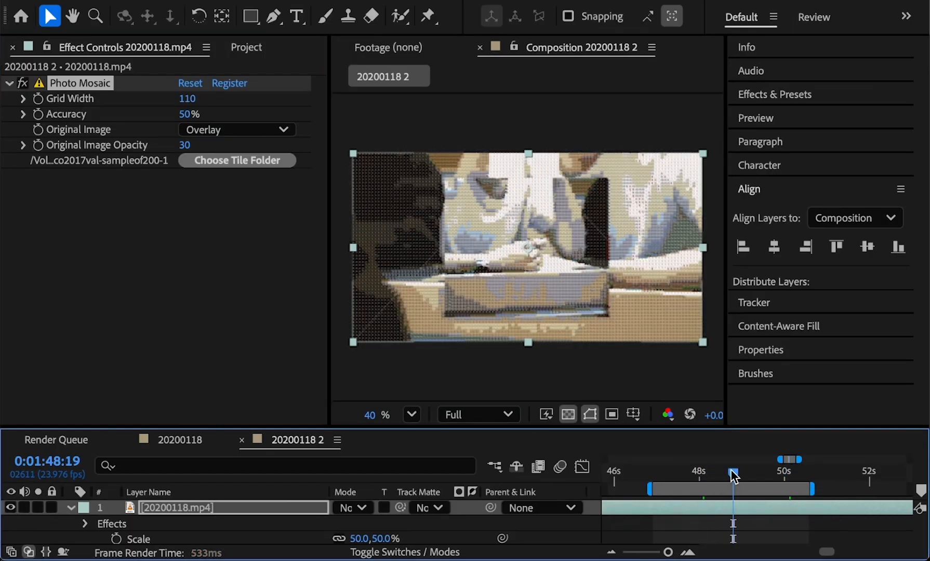
{"action": "left_click_drag", "start_coordinate": [734, 472], "coordinate": [771, 472]}
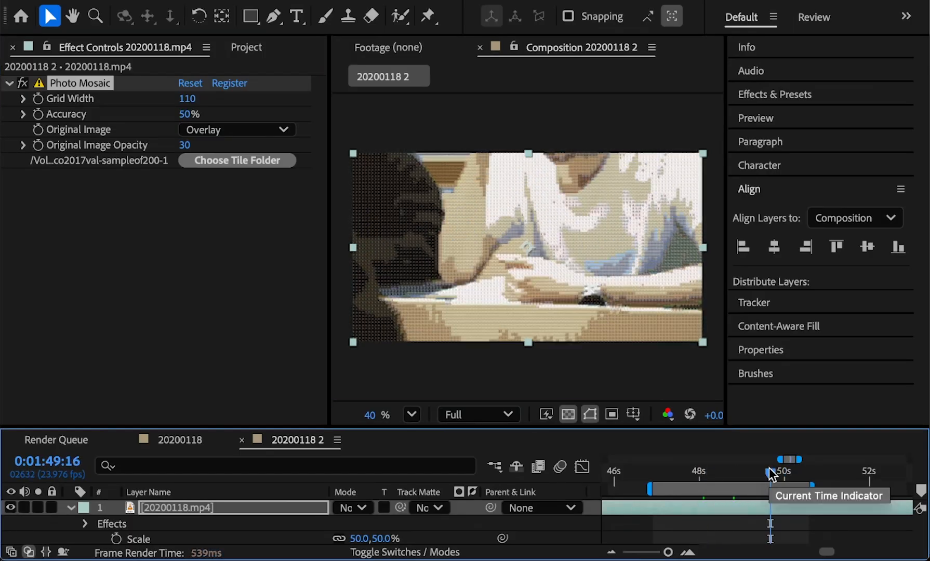